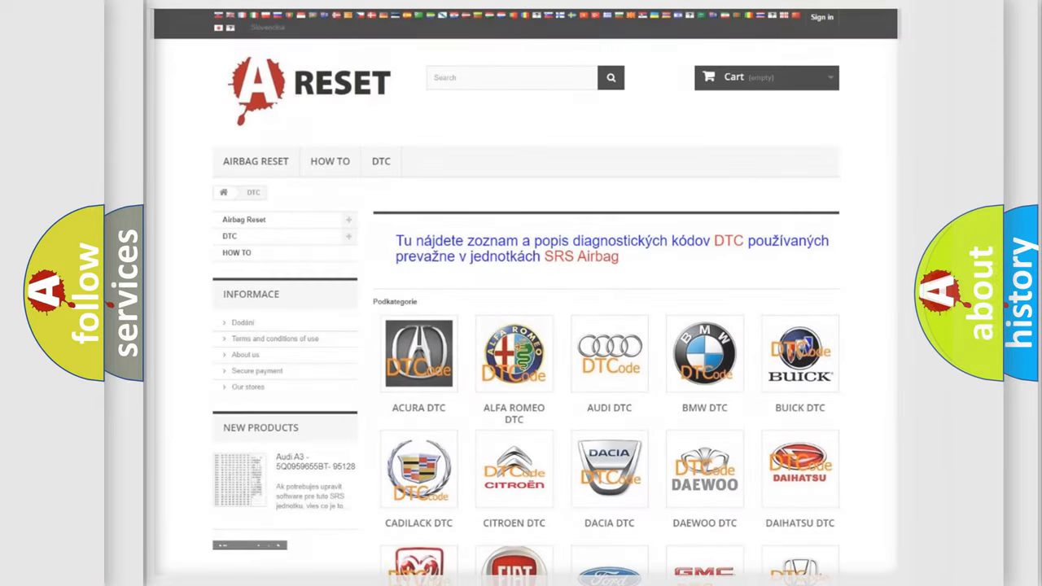
pyautogui.scroll(-3)
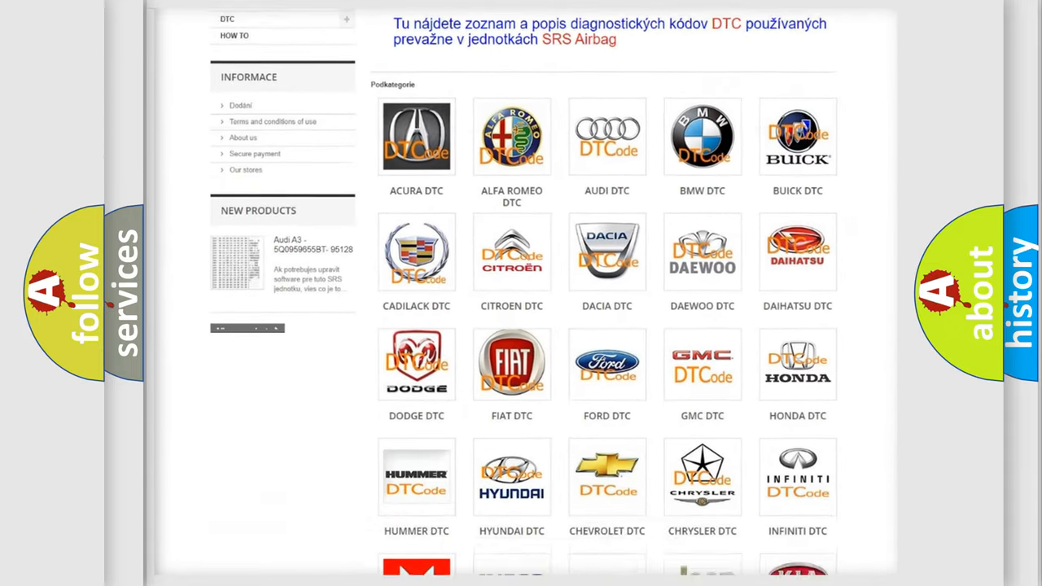